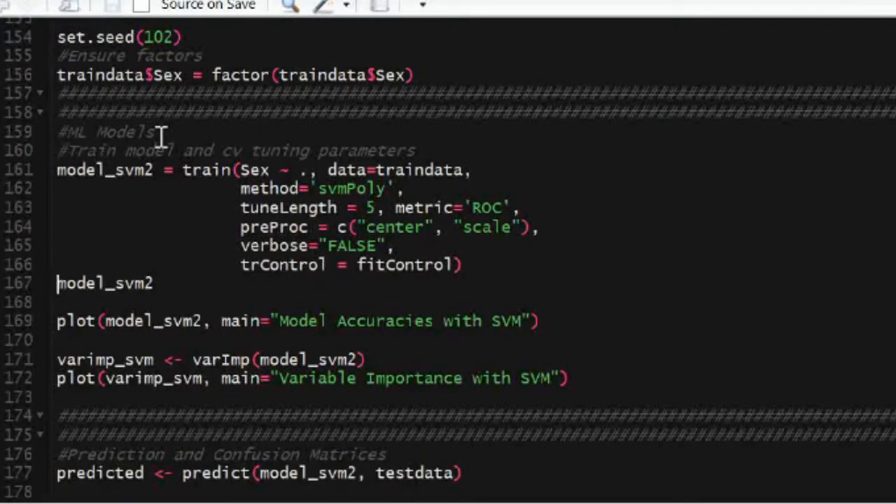
Step: Run the train() block and model_svm2 line to fit the polynomial SVM and print tuning results
double_click(208, 170)
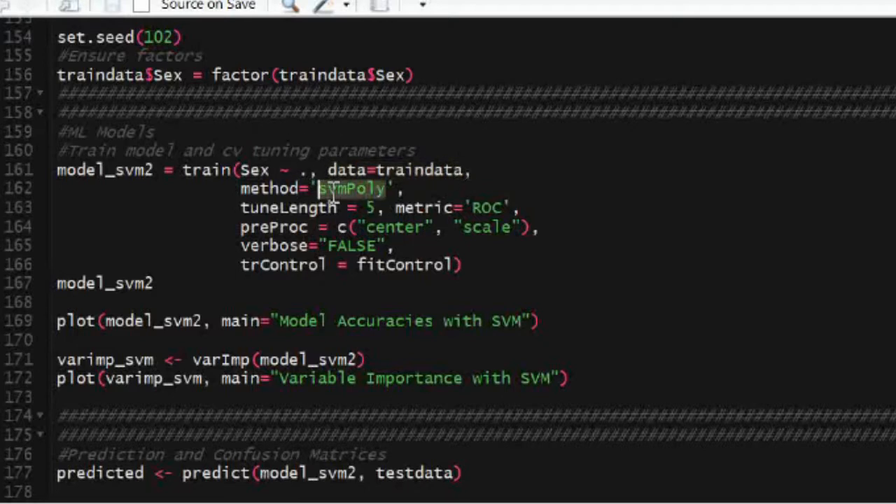
left_click(369, 207)
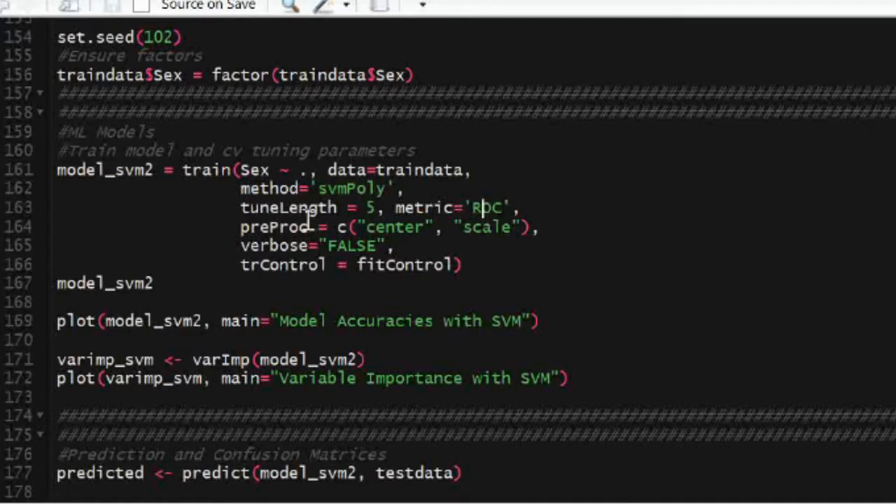
left_click_drag(240, 227, 532, 226)
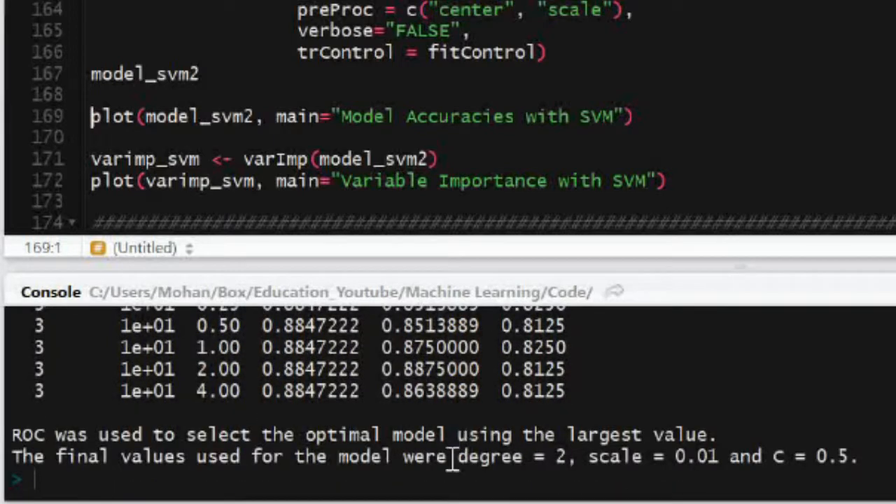
left_click_drag(459, 457, 858, 457)
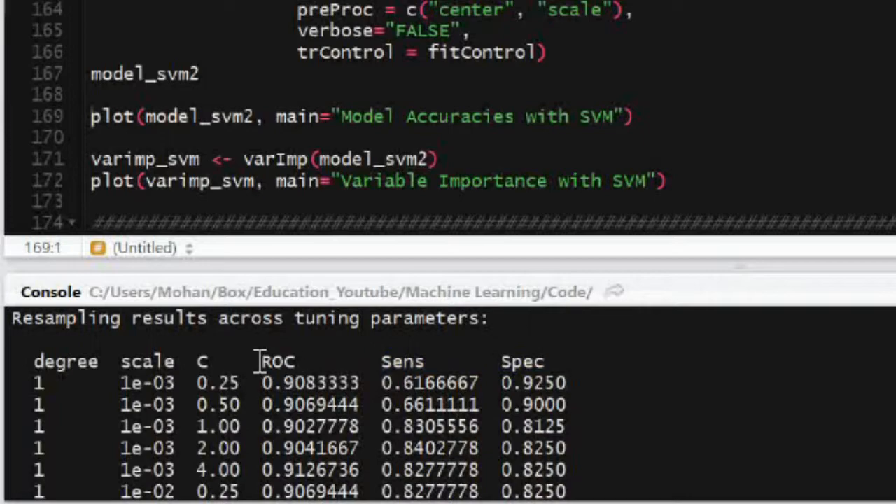
scroll("down", 3)
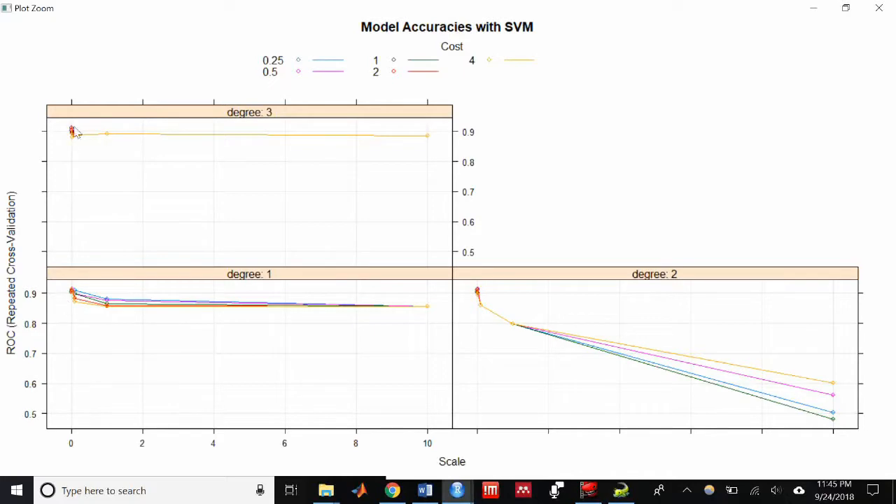
mouse_move(206, 251)
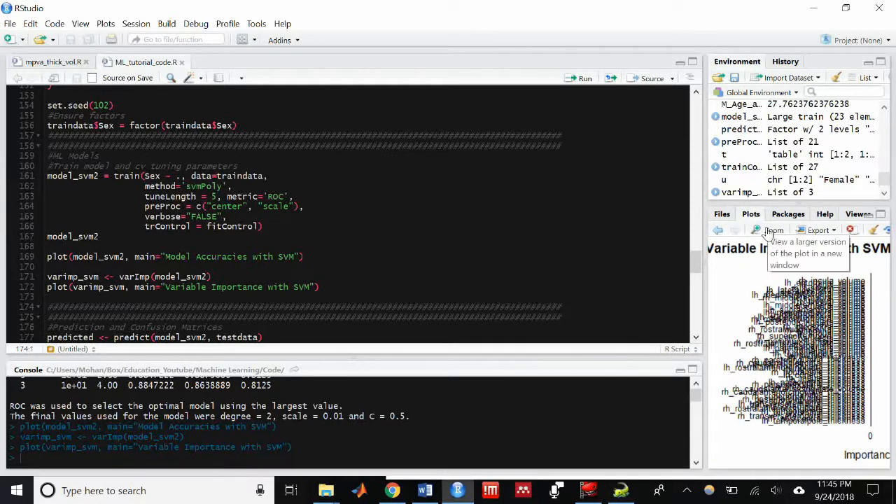
Step: Open the variable importance plot in the larger Zoom window
left_click(774, 229)
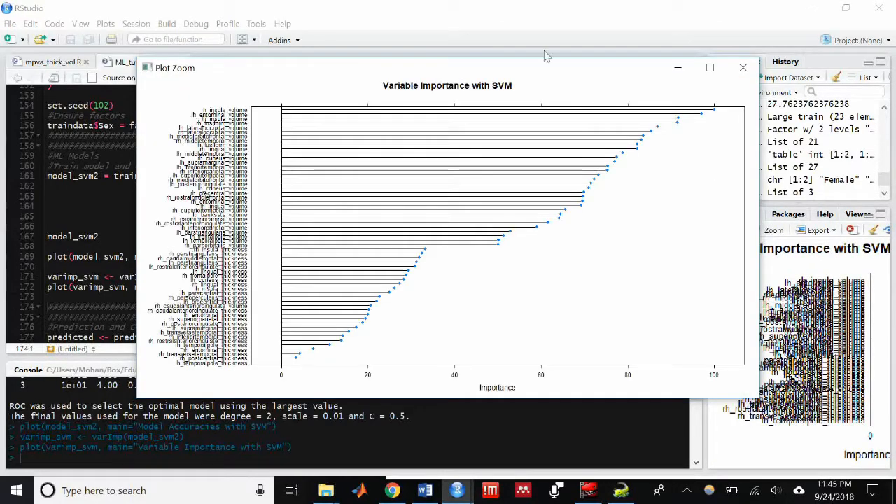
Step: Maximize the Plot Zoom window so the variable importance chart fills the screen
left_click(709, 68)
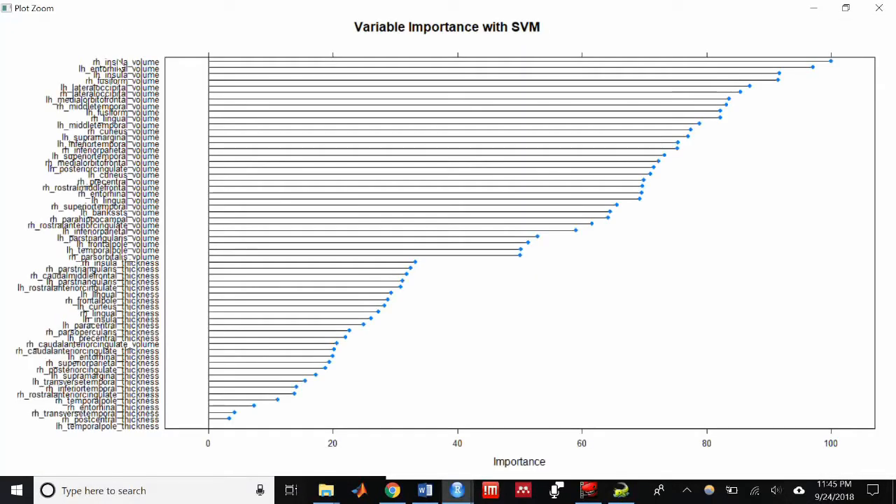
mouse_move(125, 69)
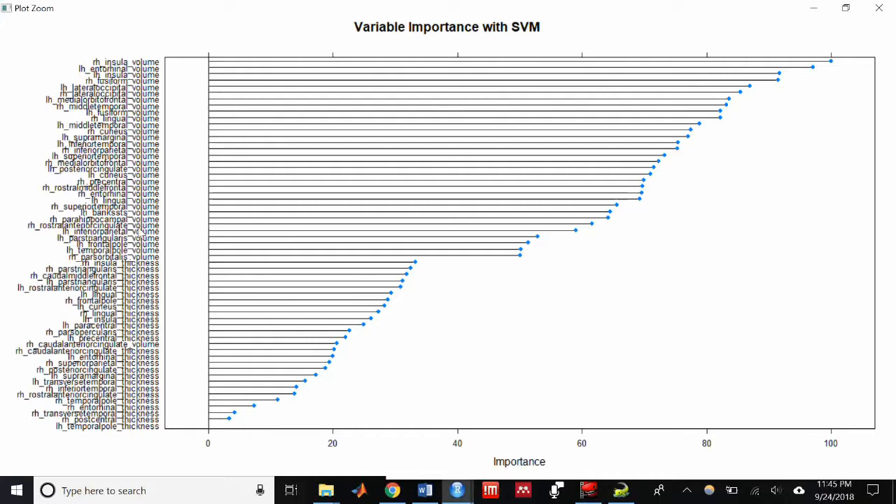
mouse_move(140, 293)
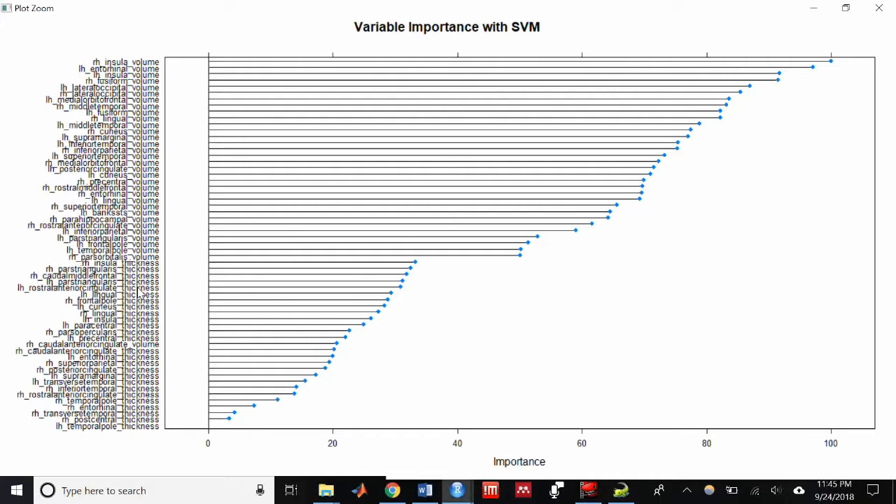
mouse_move(764, 13)
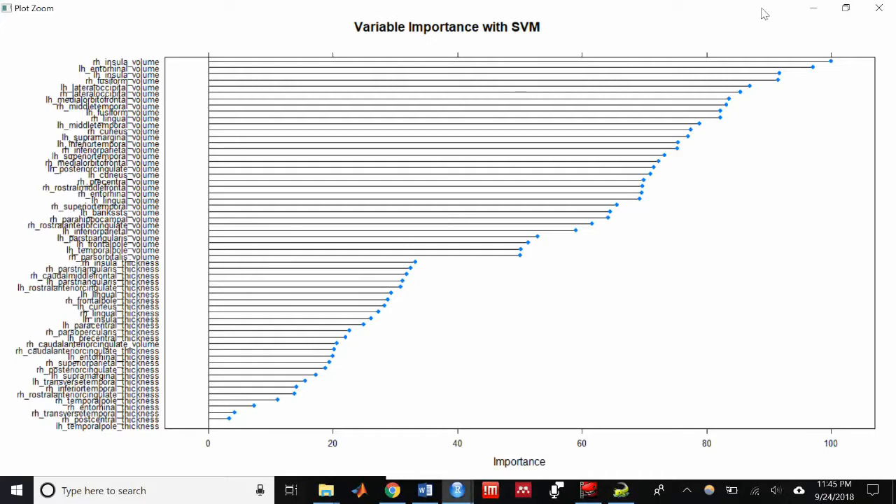